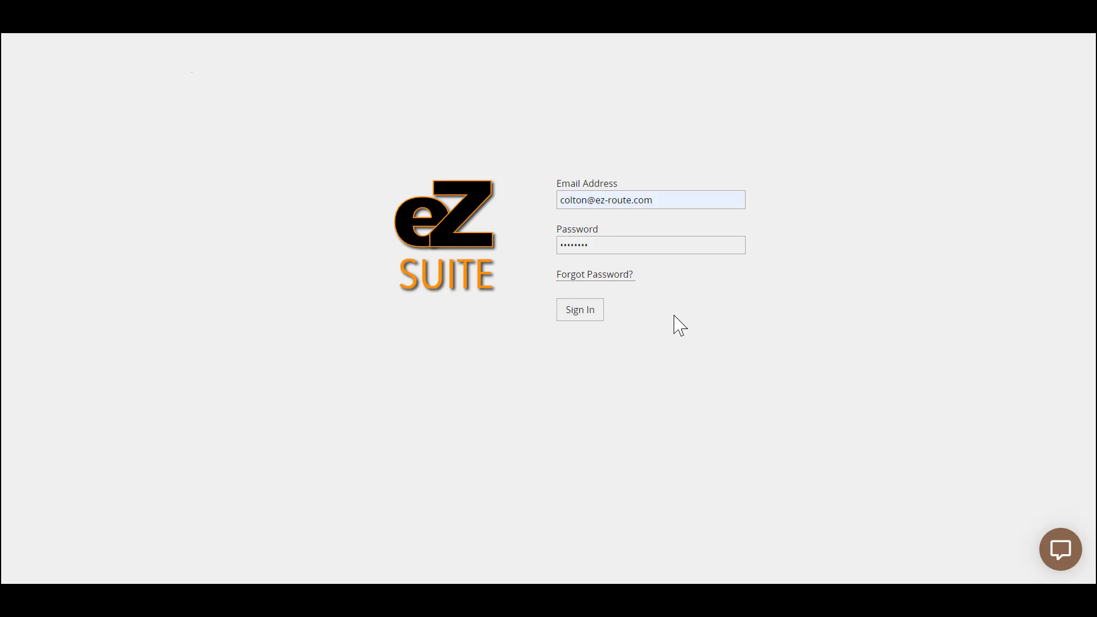
mouse_move(688, 359)
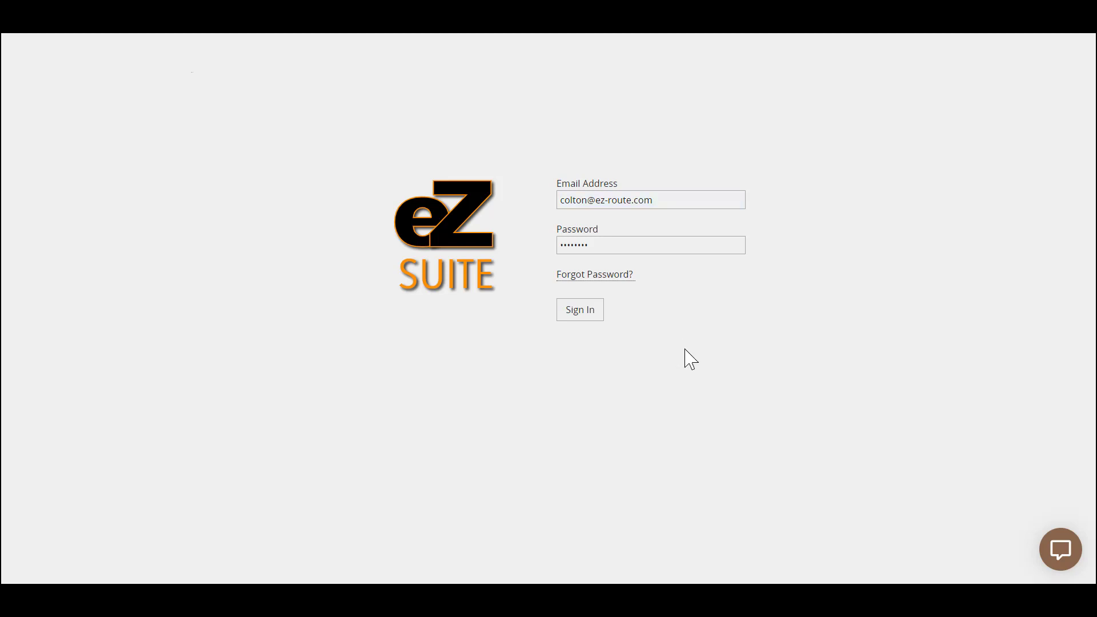
mouse_move(692, 341)
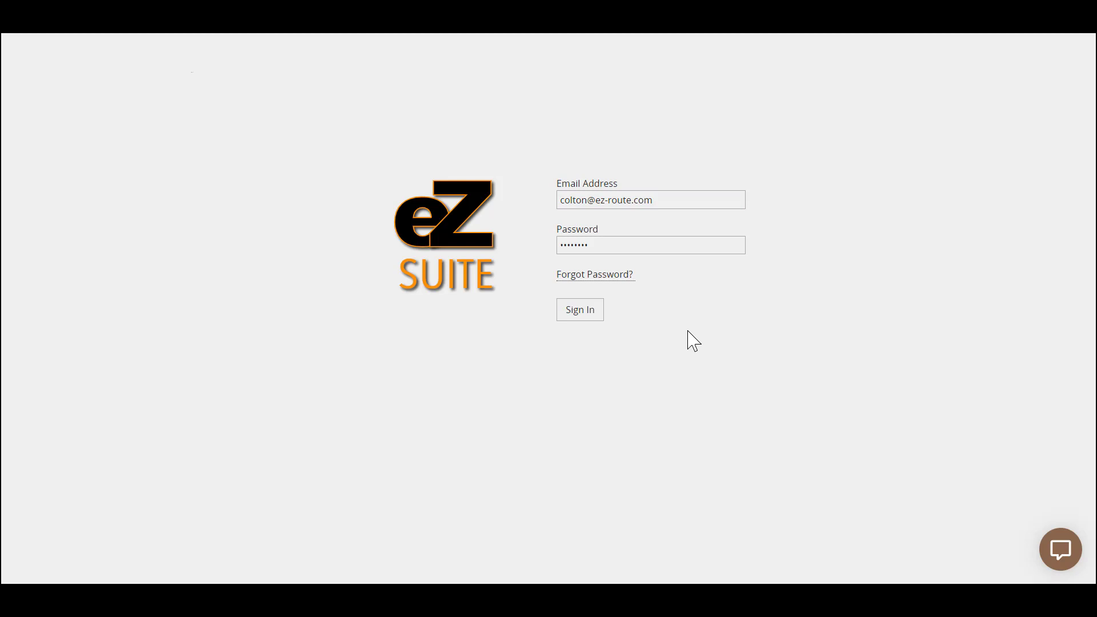
Step: Submit the pre-filled email and password on the EZSuite login page
click(579, 309)
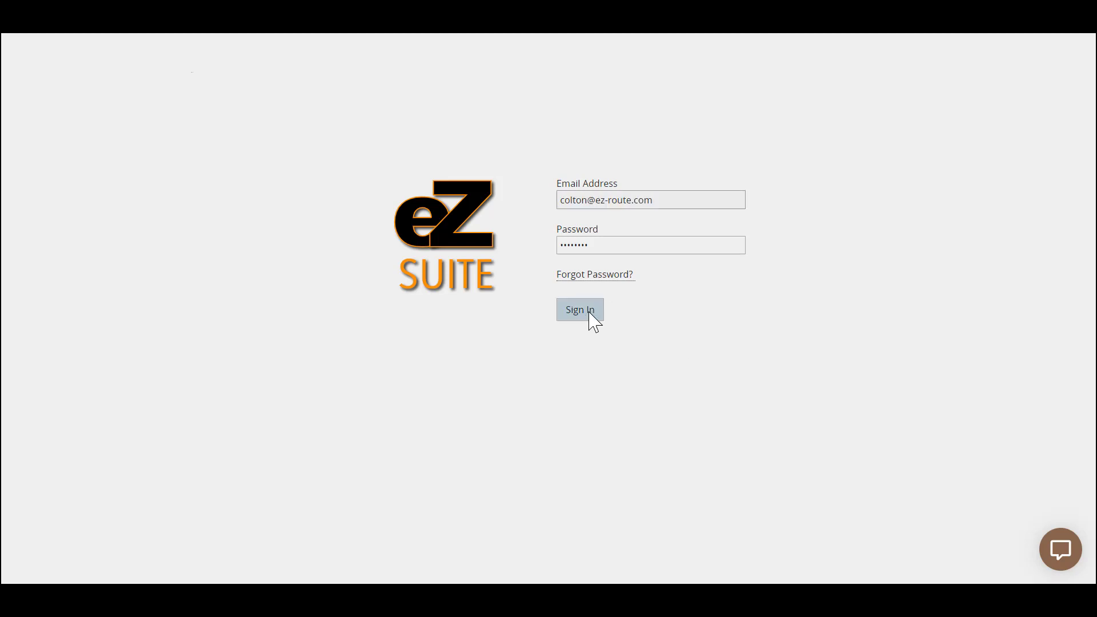
click(579, 310)
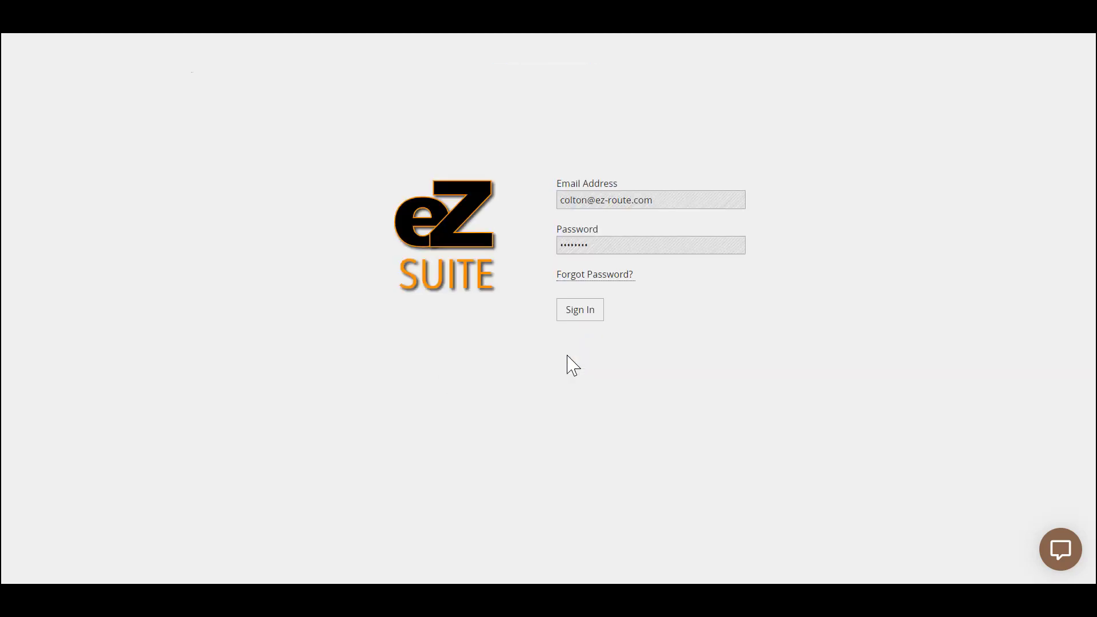
Step: Finish signing in to reach the Order Fulfillment list of 154 work orders
click(579, 310)
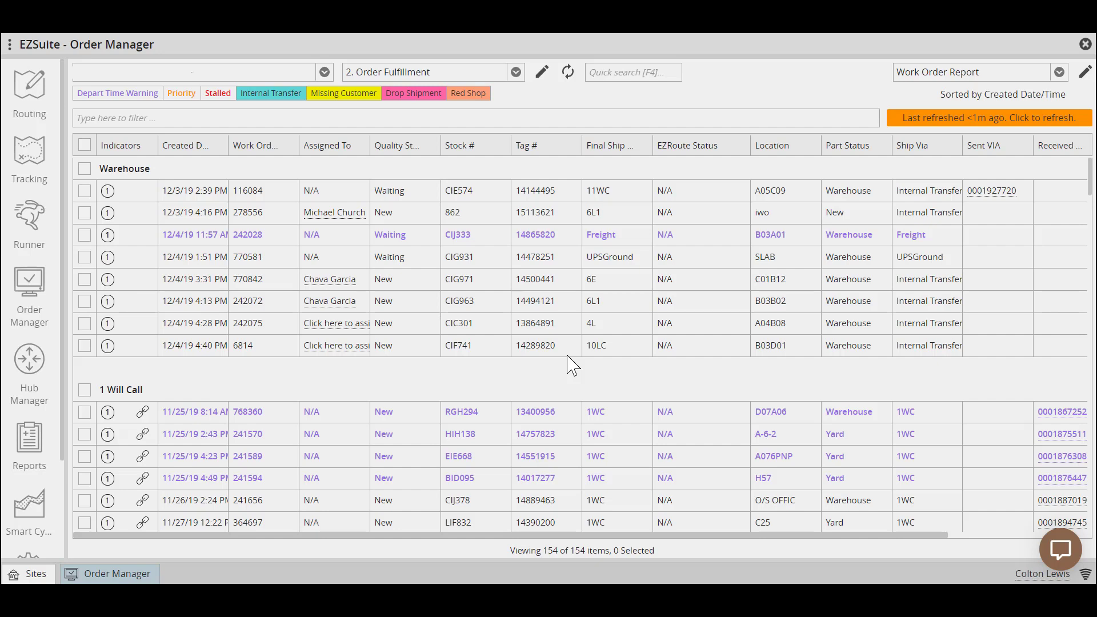
mouse_move(562, 342)
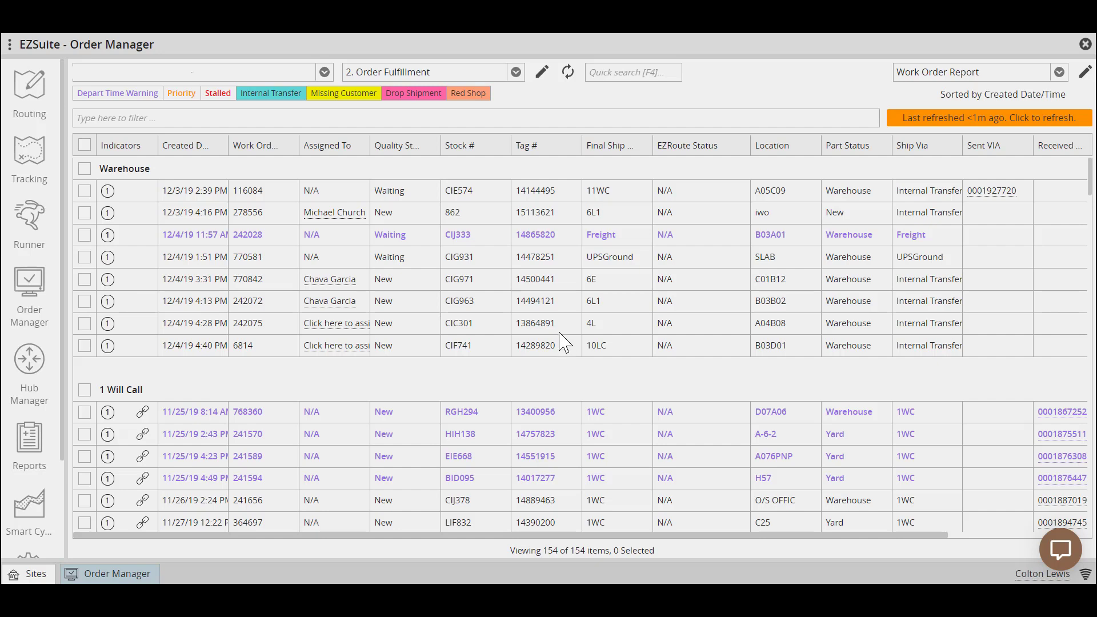
mouse_move(524, 97)
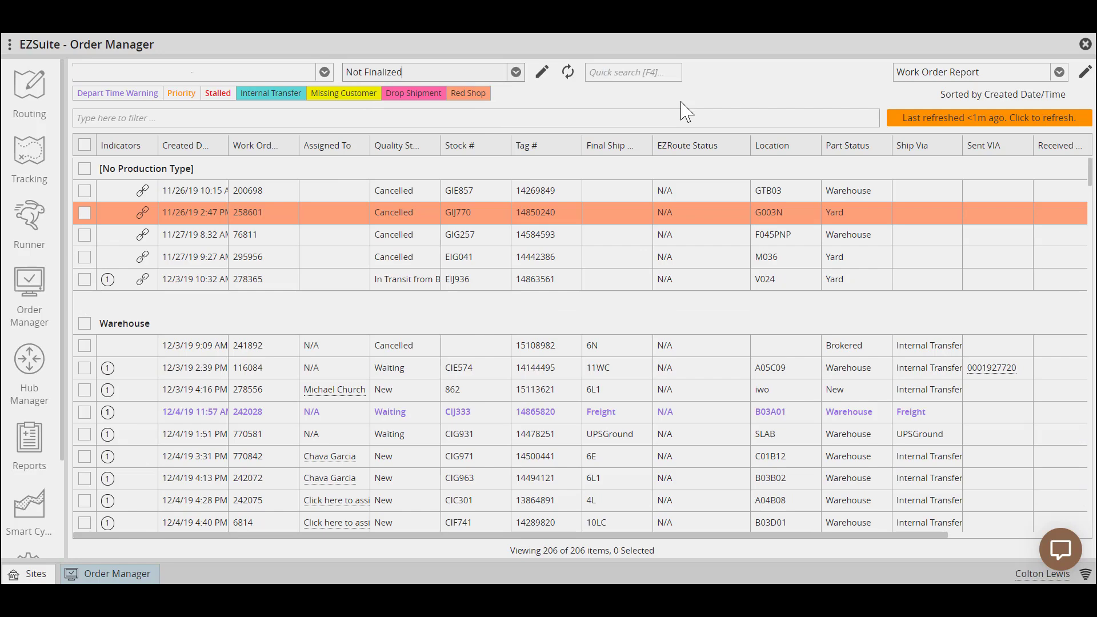
Step: Duplicate the Work Order Report view as 'Not Finalized', grouped first by Created Date, and save
click(1085, 71)
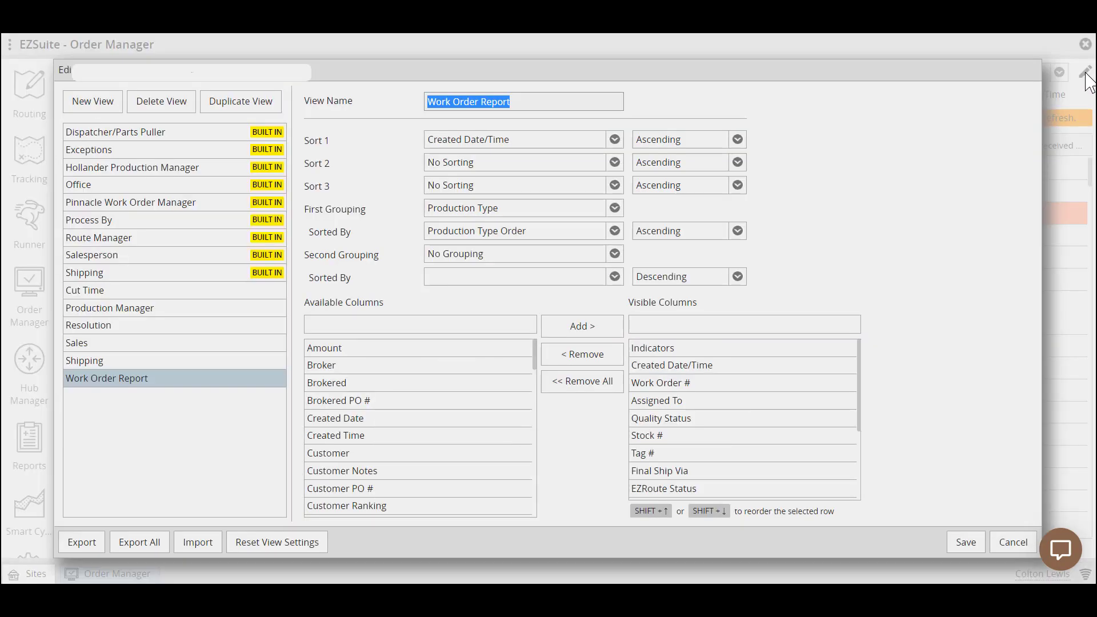
click(107, 290)
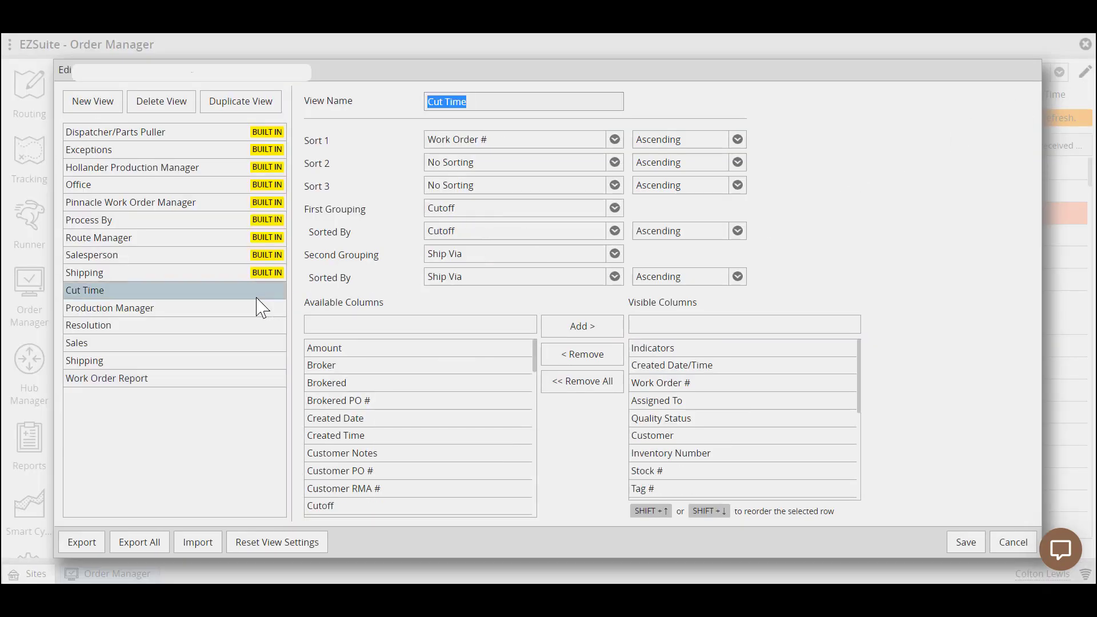
click(106, 378)
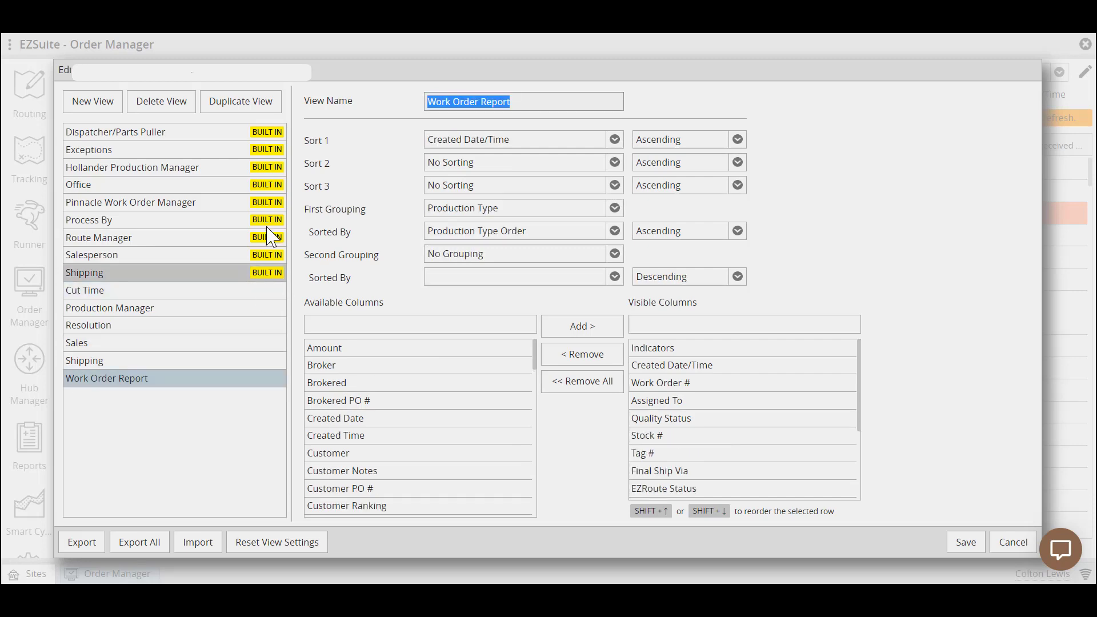
click(240, 100)
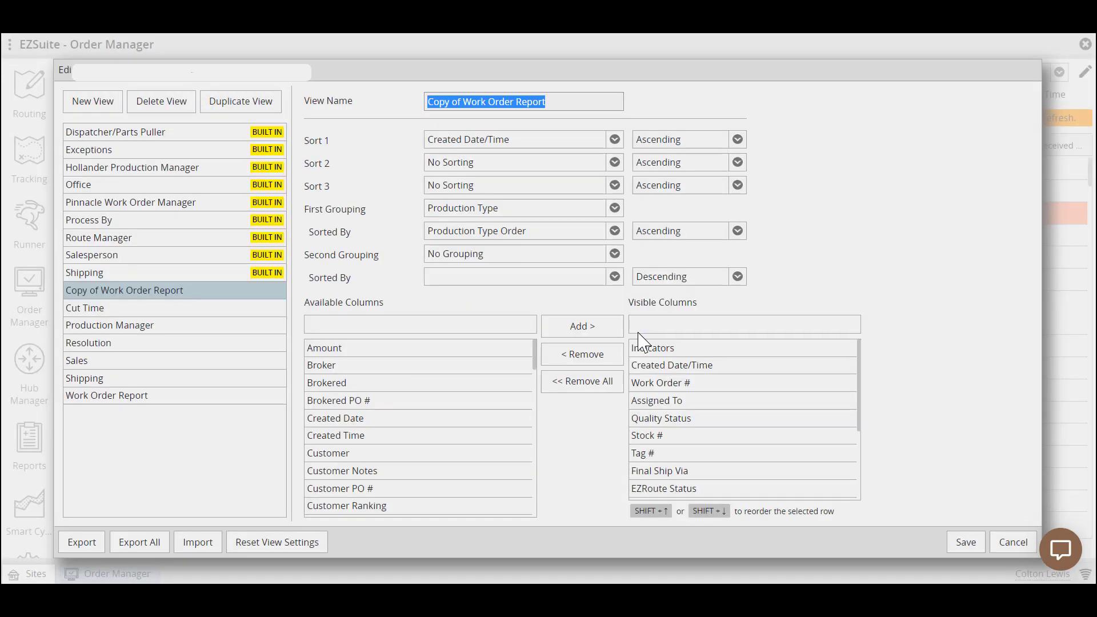
text(Not Finalized)
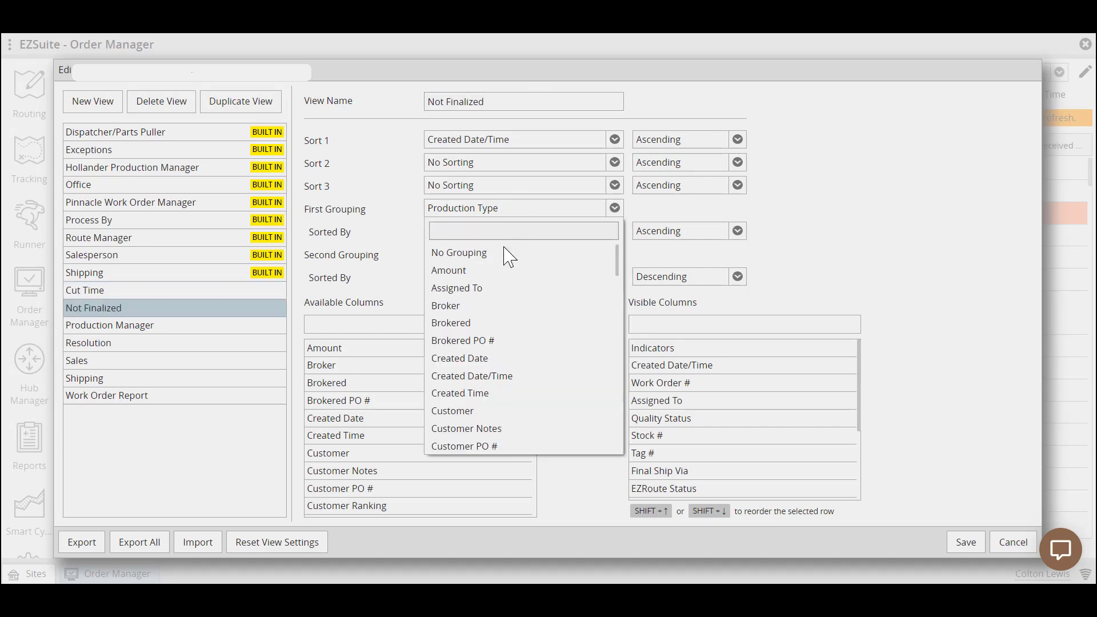
click(460, 358)
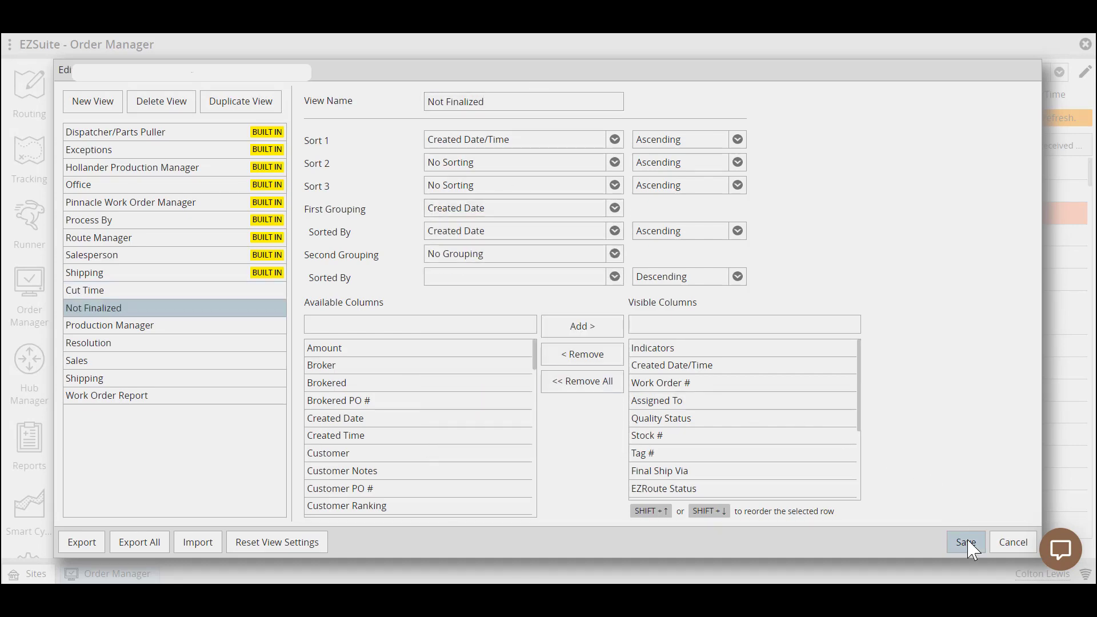
click(964, 542)
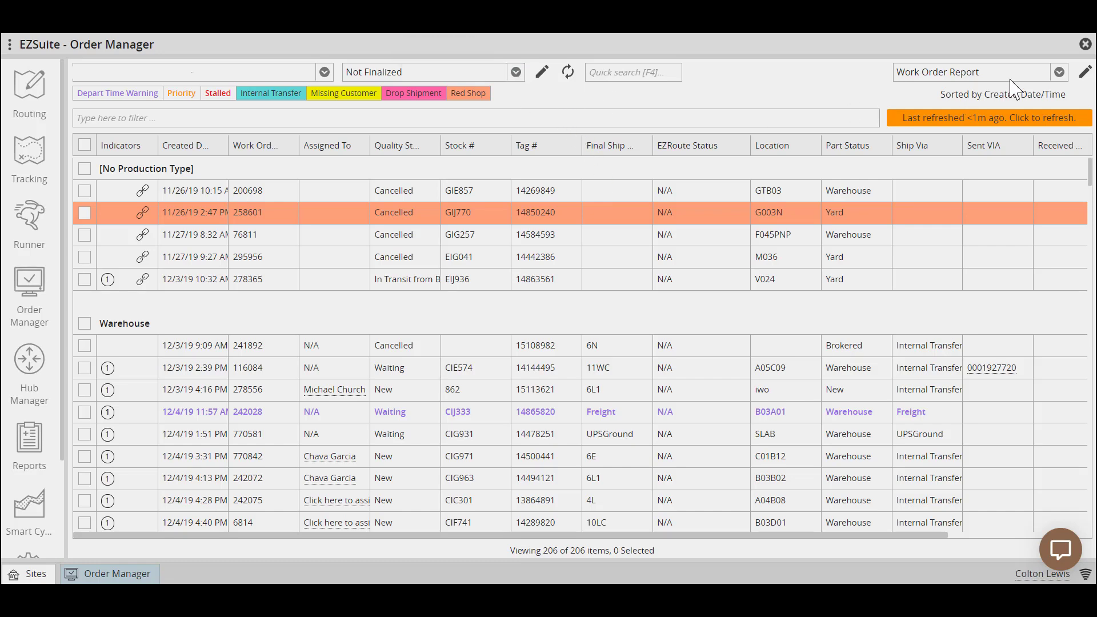
Step: Switch the saved view to Not Finalized, grouping orders by created date
click(1058, 71)
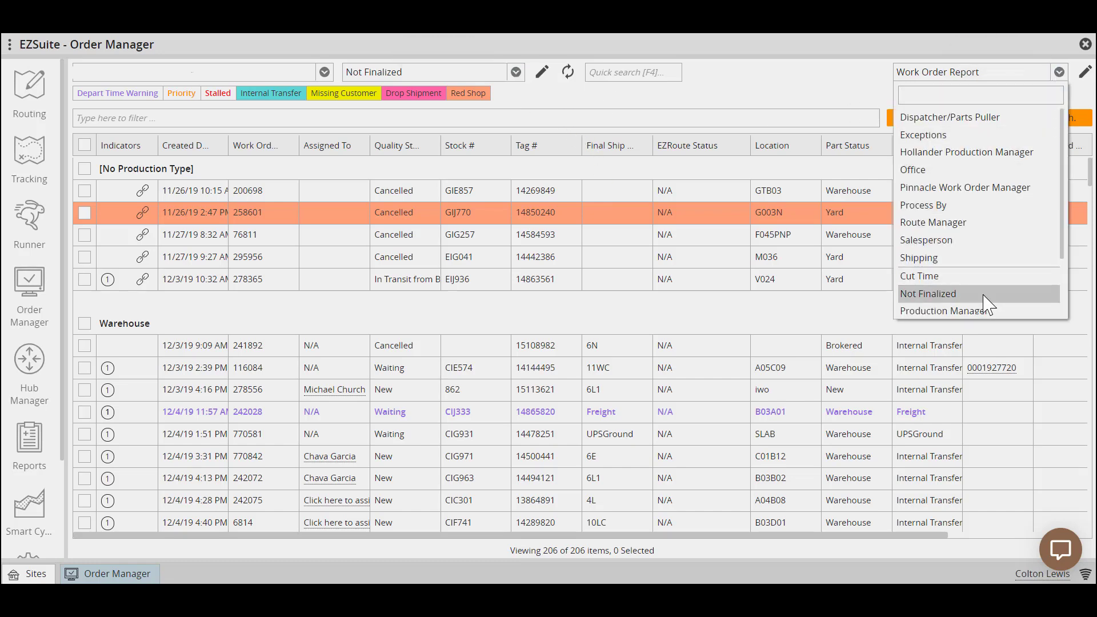
click(928, 293)
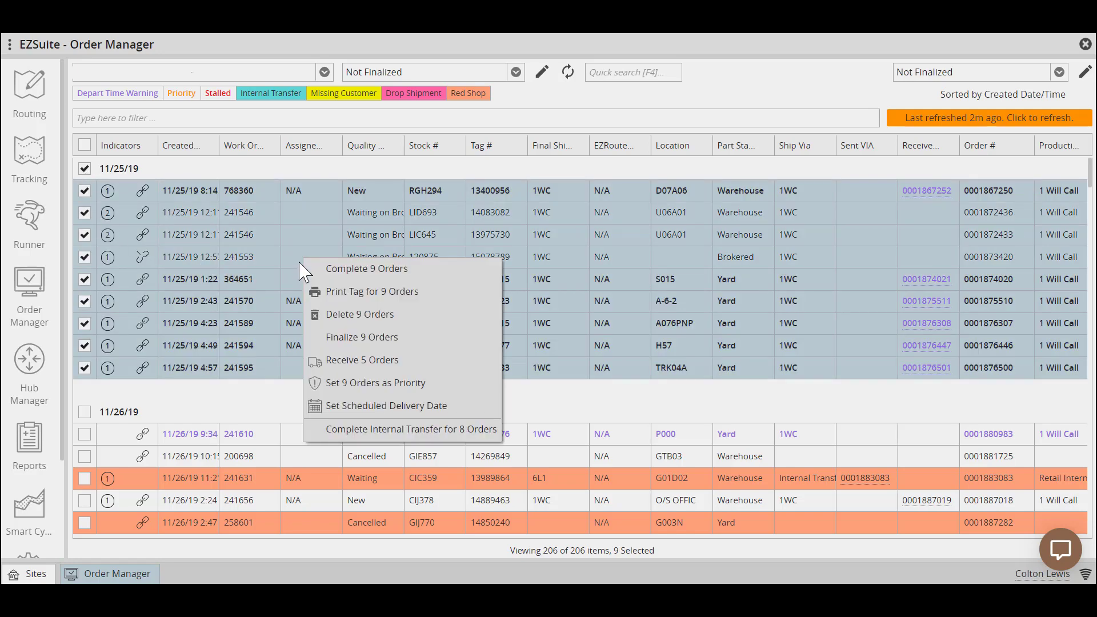
Step: Finalize the nine 11/25/19 orders, skipping the scheduled delivery date
click(361, 337)
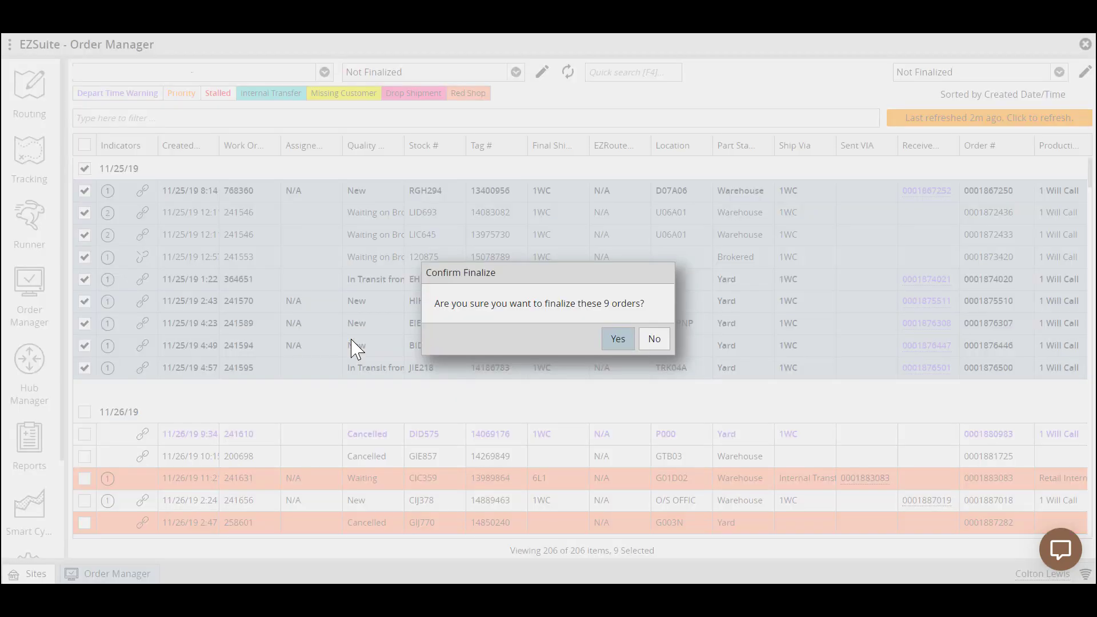
mouse_move(617, 343)
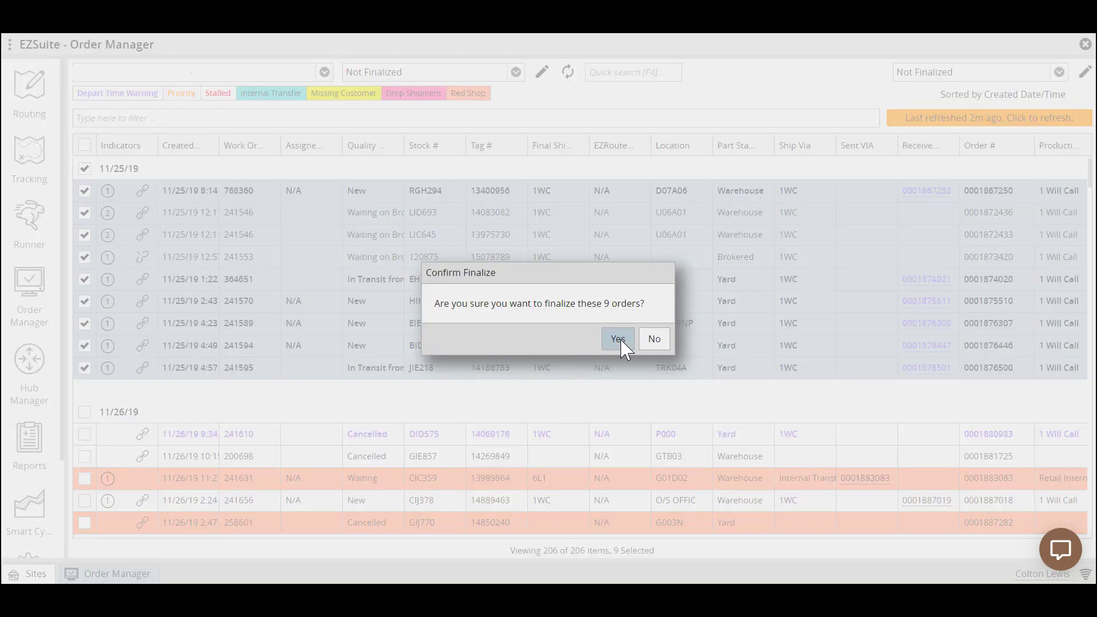
click(616, 339)
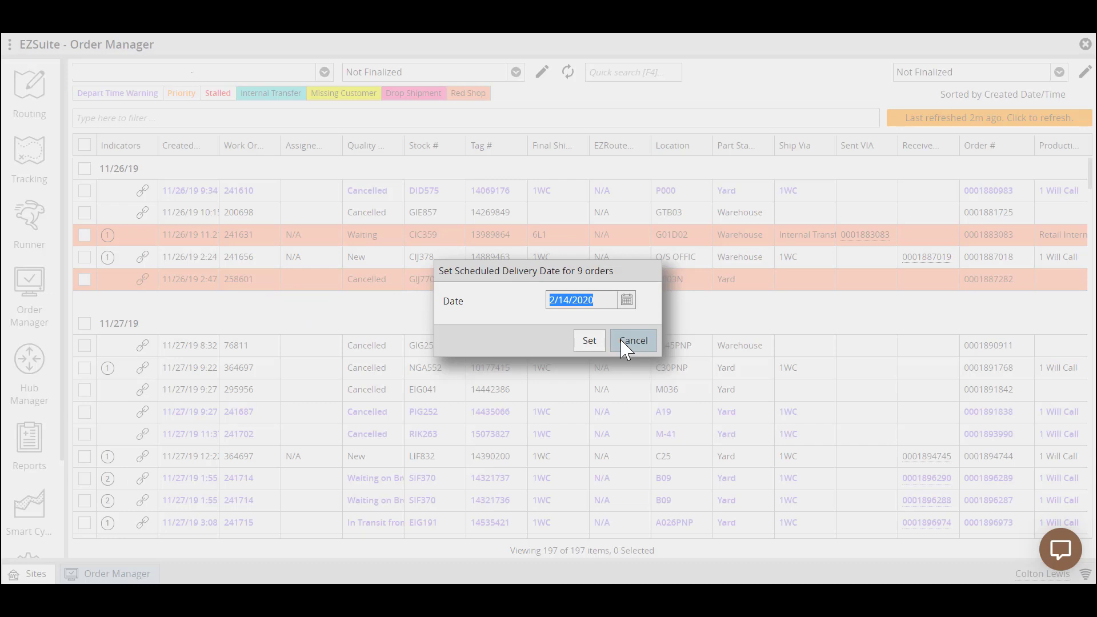
click(631, 341)
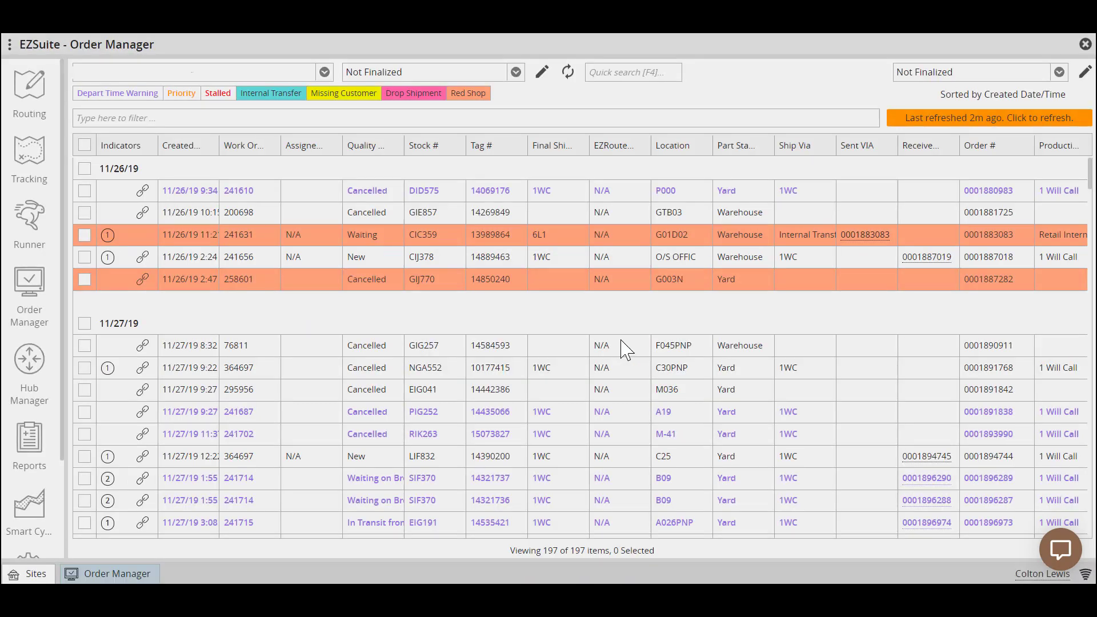
mouse_move(327, 334)
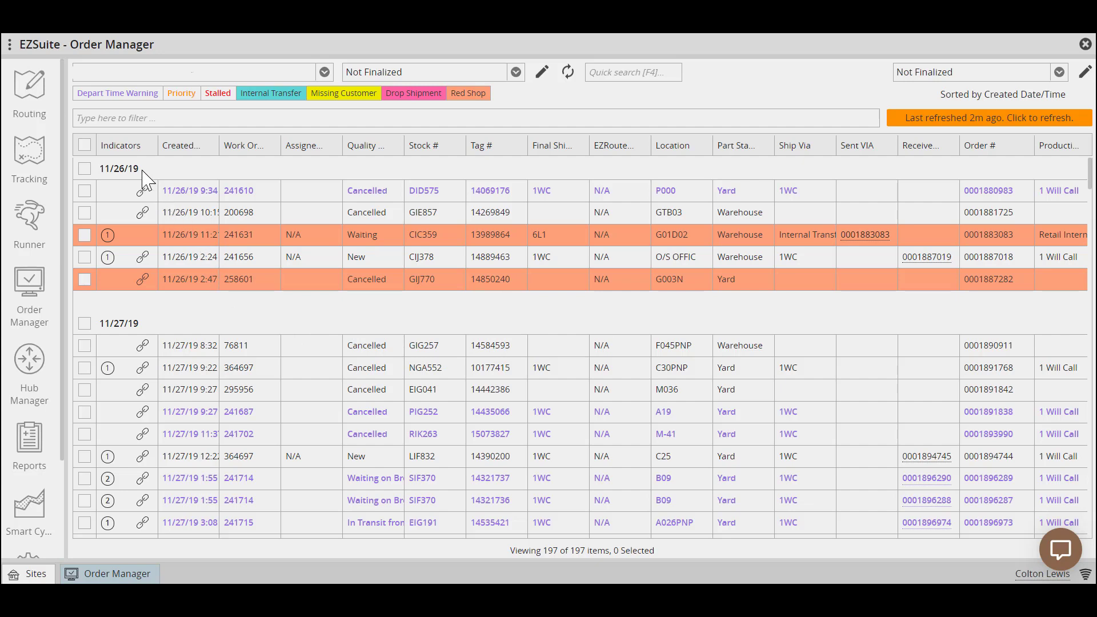
mouse_move(106, 181)
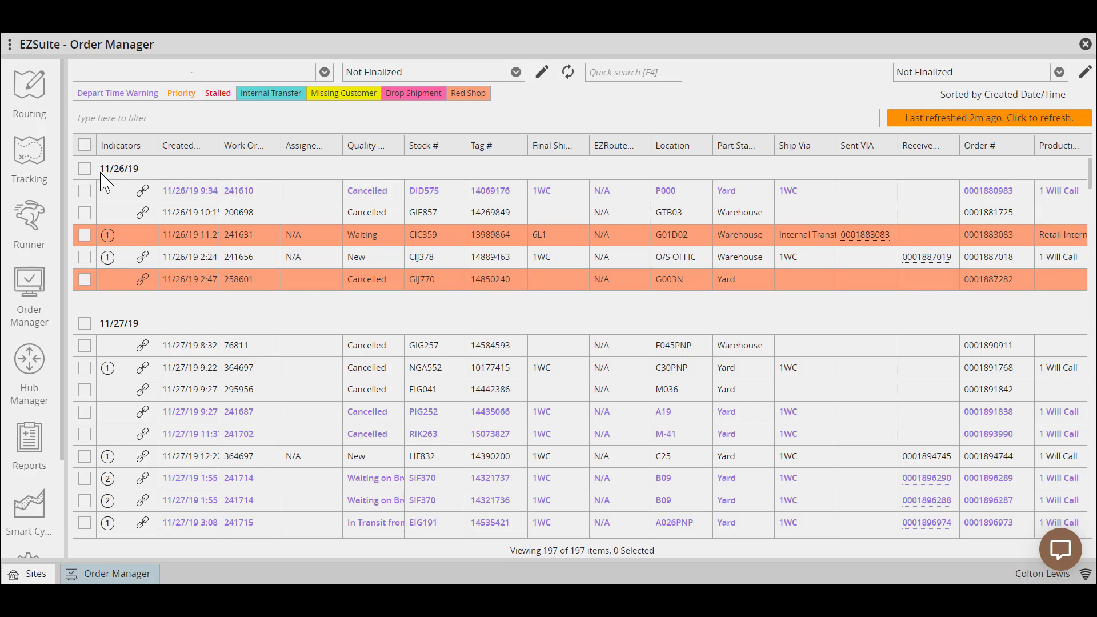
Step: Select the 11/26/19 group and finalize its five orders without a delivery date
click(84, 168)
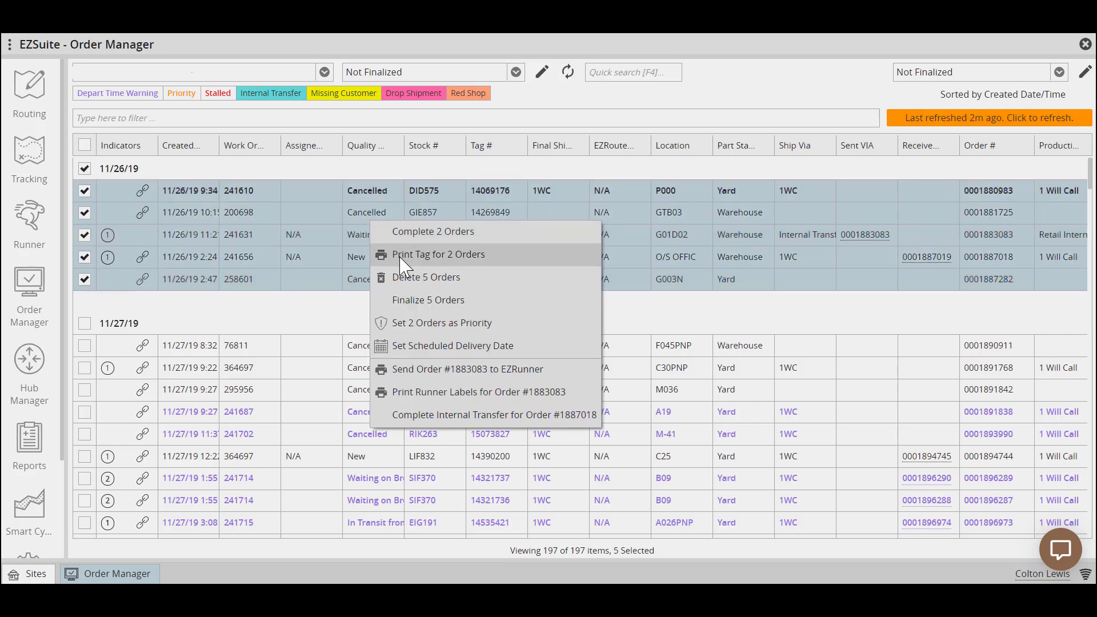
click(428, 300)
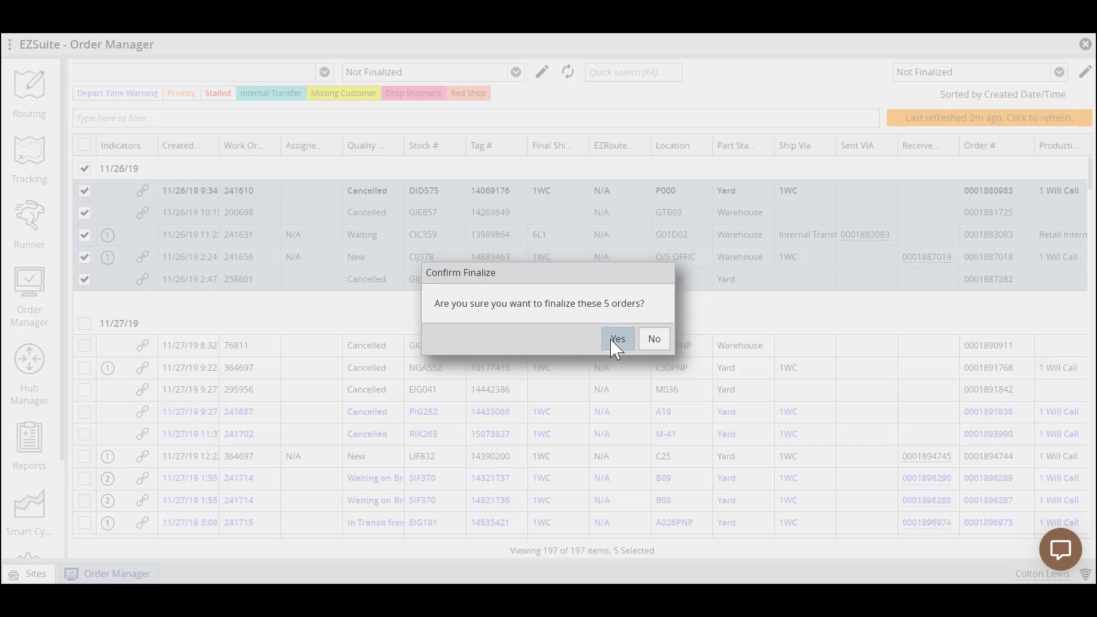
click(617, 339)
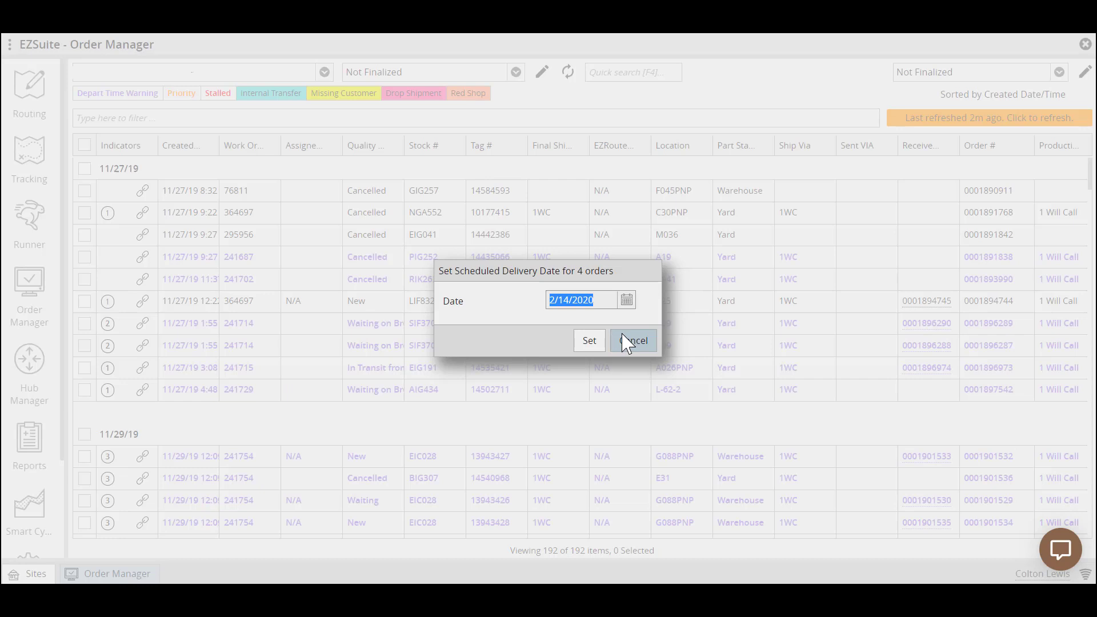
click(632, 340)
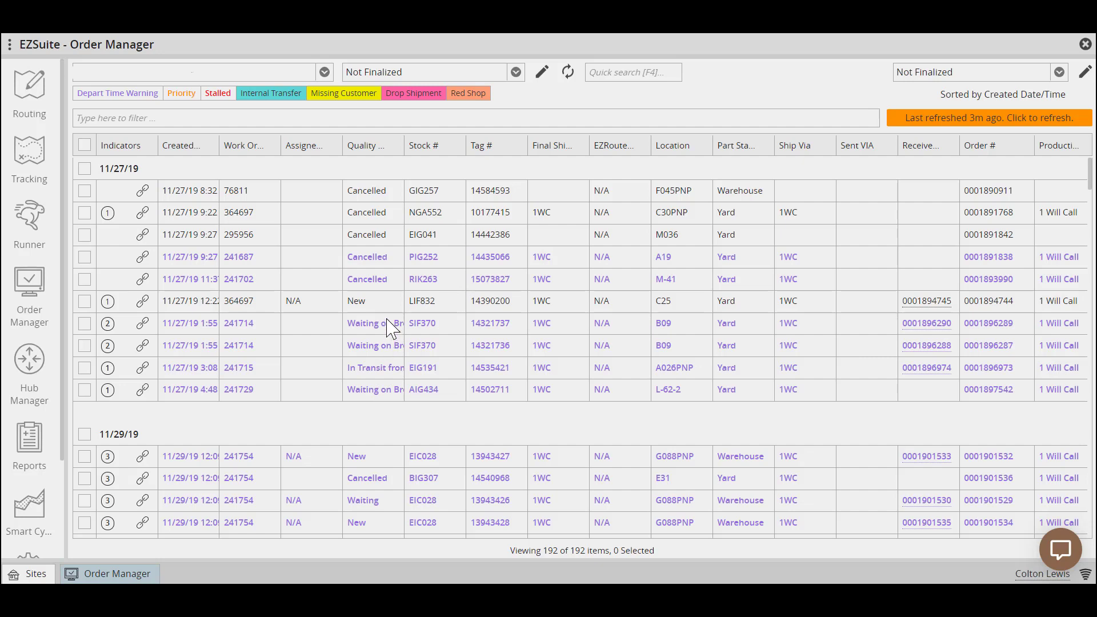
mouse_move(396, 254)
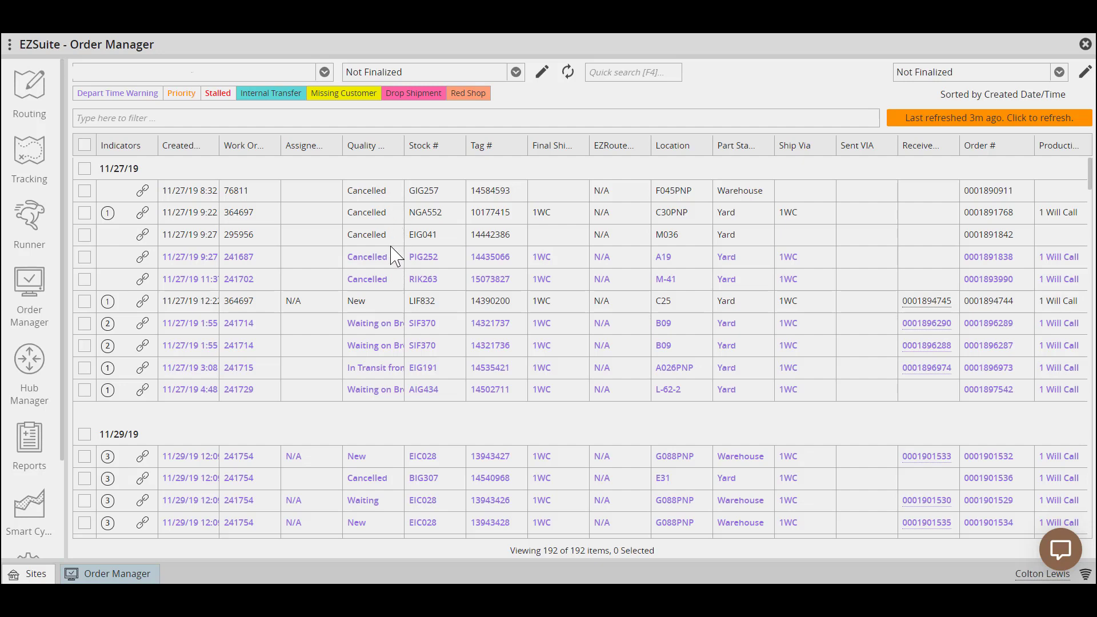
mouse_move(395, 237)
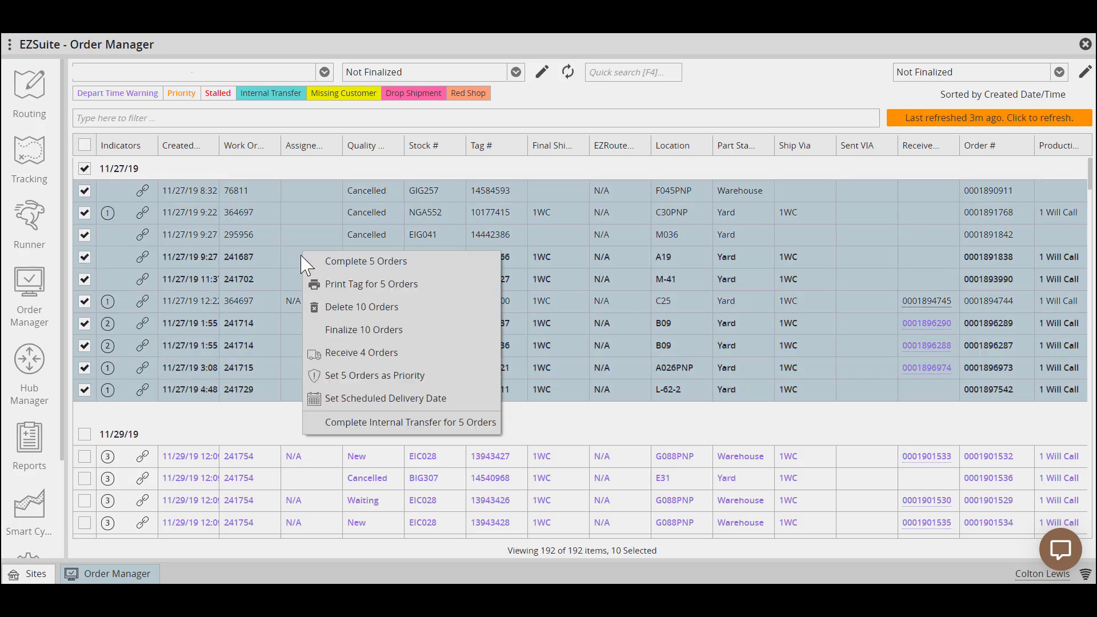
Step: Finalize the ten 11/27/19 orders, skipping the scheduled delivery date
click(364, 330)
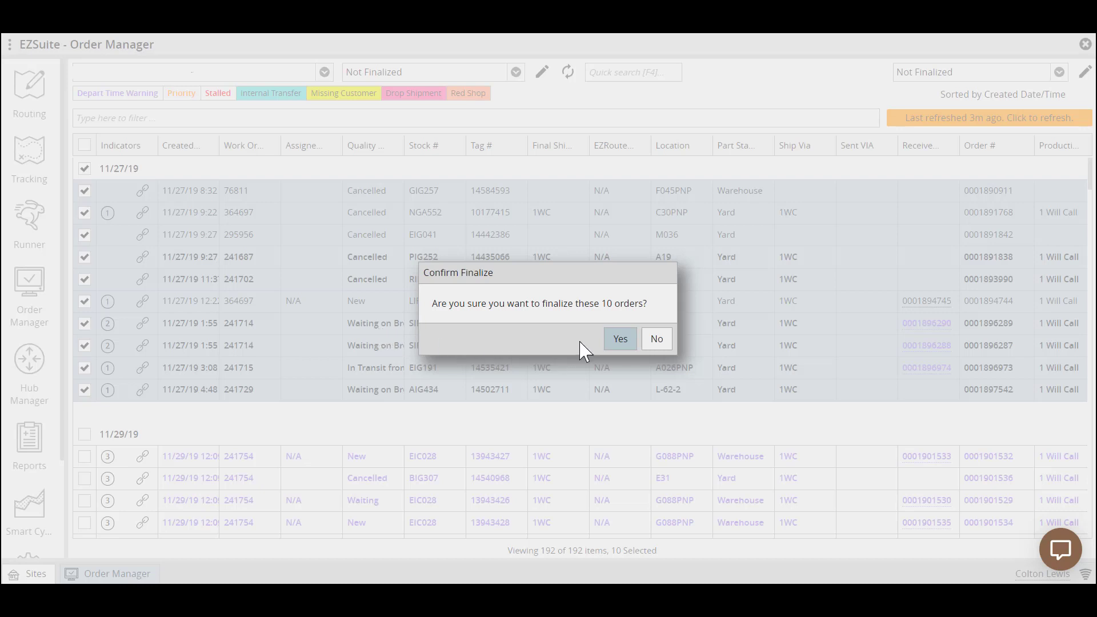
click(618, 339)
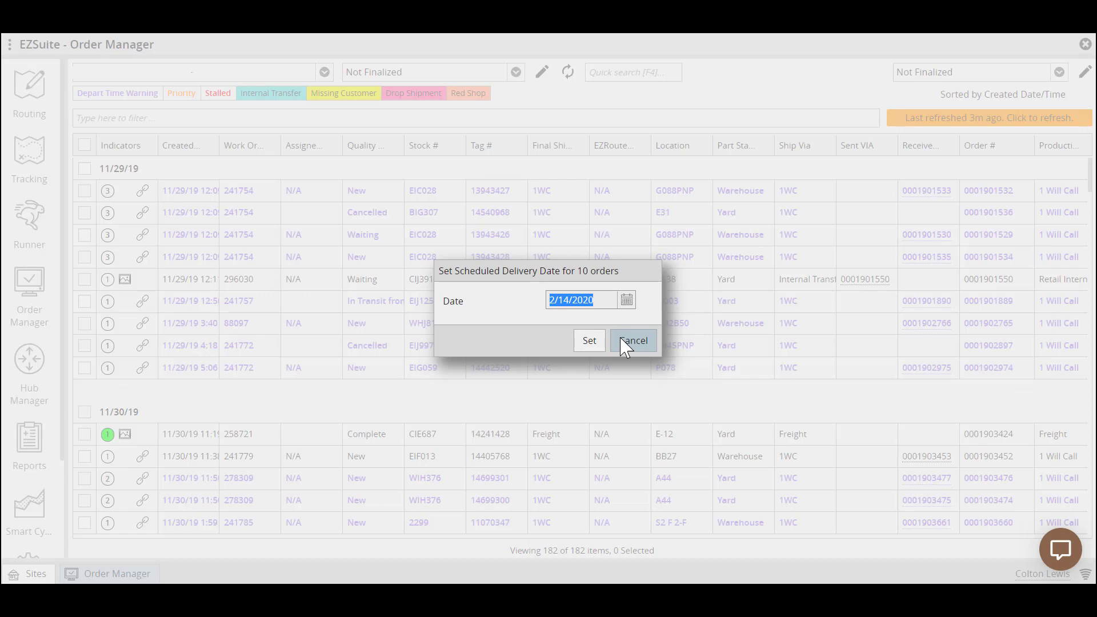
click(632, 340)
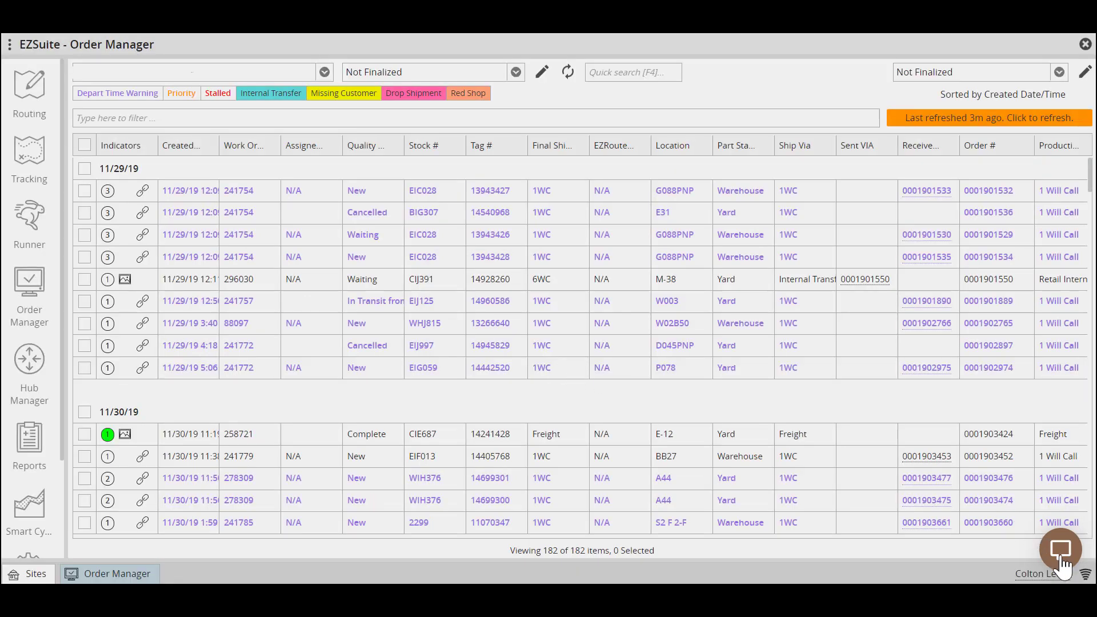